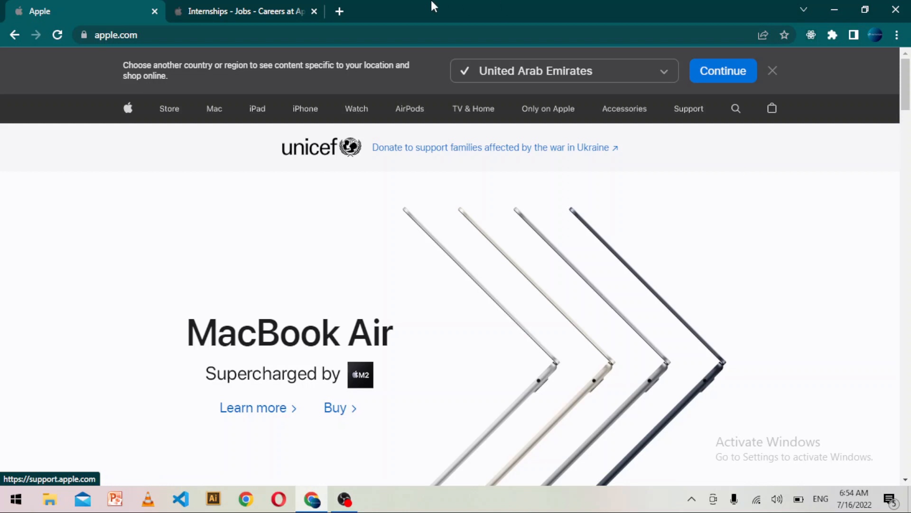
mouse_move(380, 312)
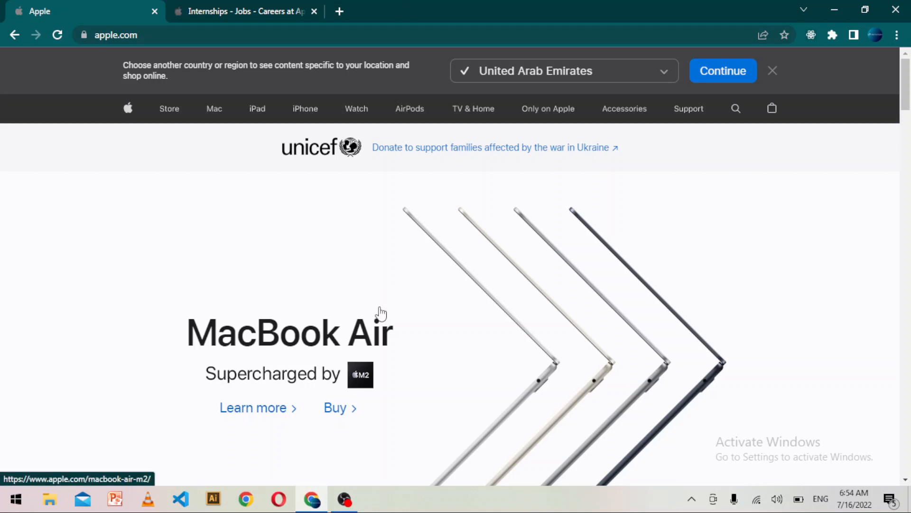
mouse_move(834, 209)
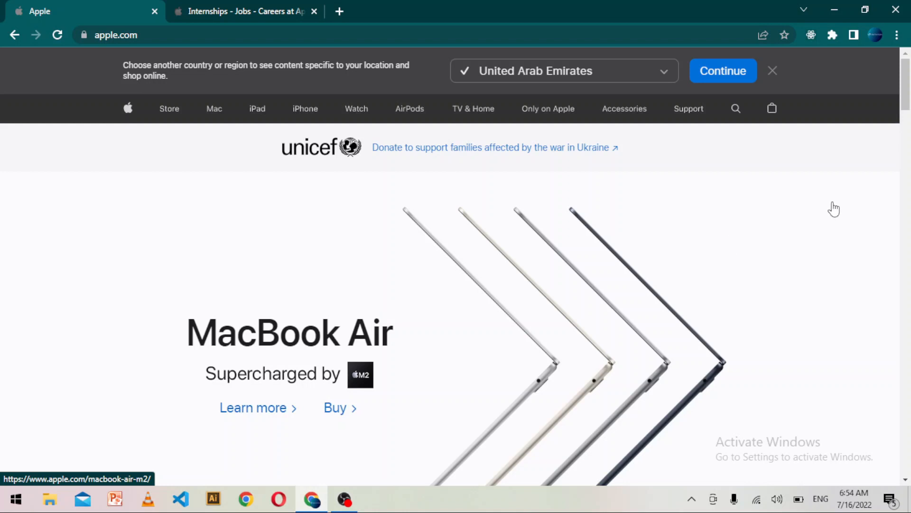
- Switch to the Apple Careers internship listings showing 27 results
scroll("down", 3)
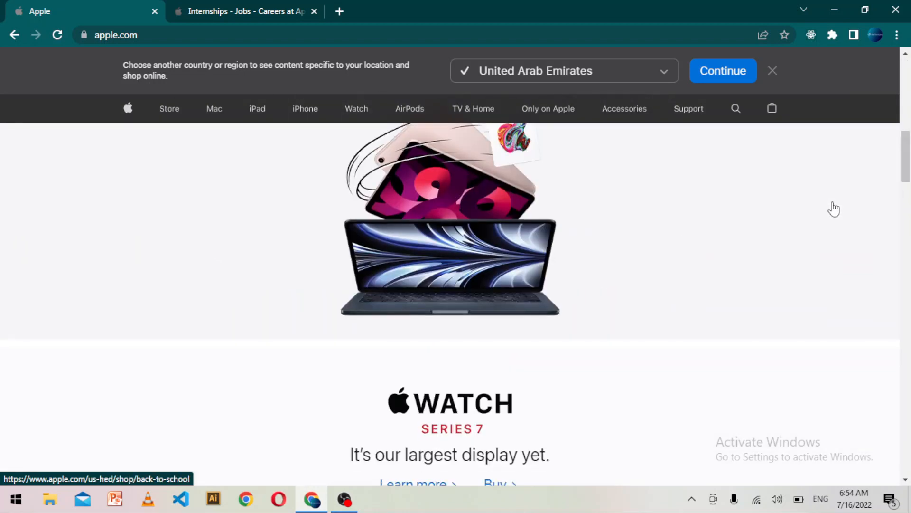
scroll("up", 3)
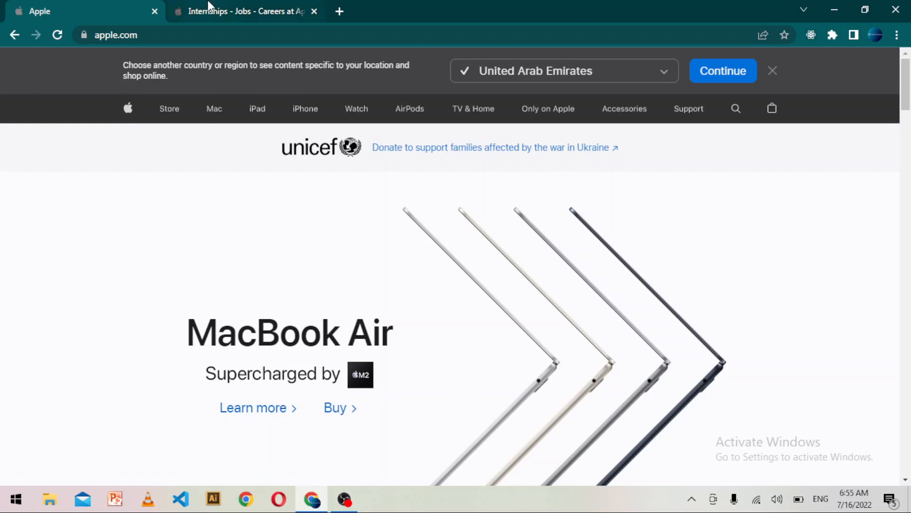
left_click(244, 11)
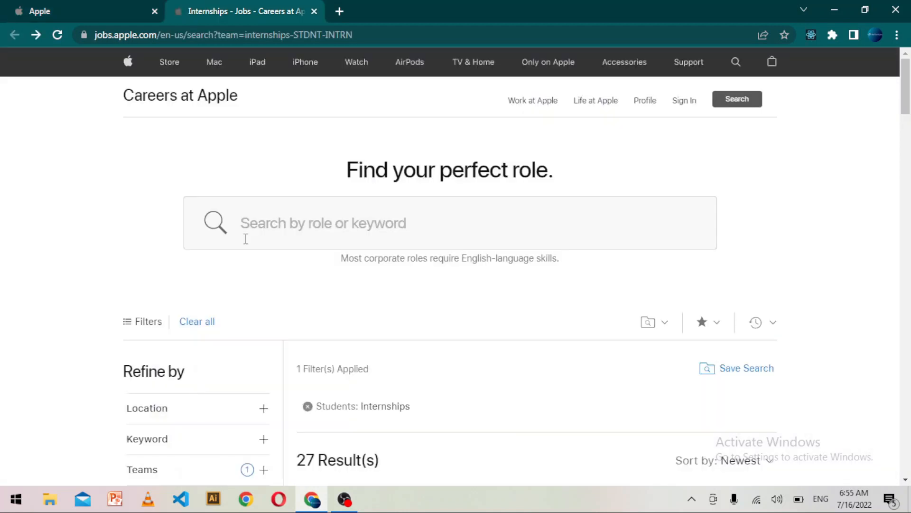
mouse_move(814, 149)
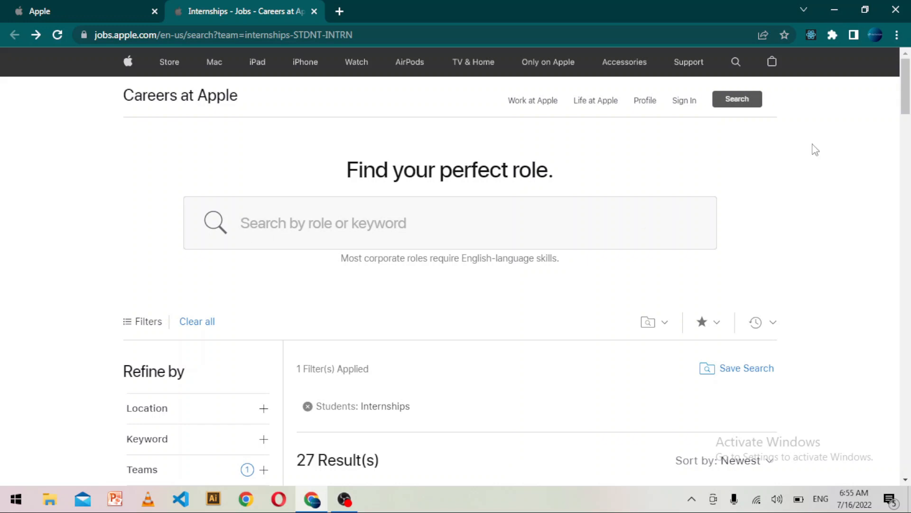
- Scroll the internship results down to the Software Engineering Internship entry in Cupertino
scroll("down", 3)
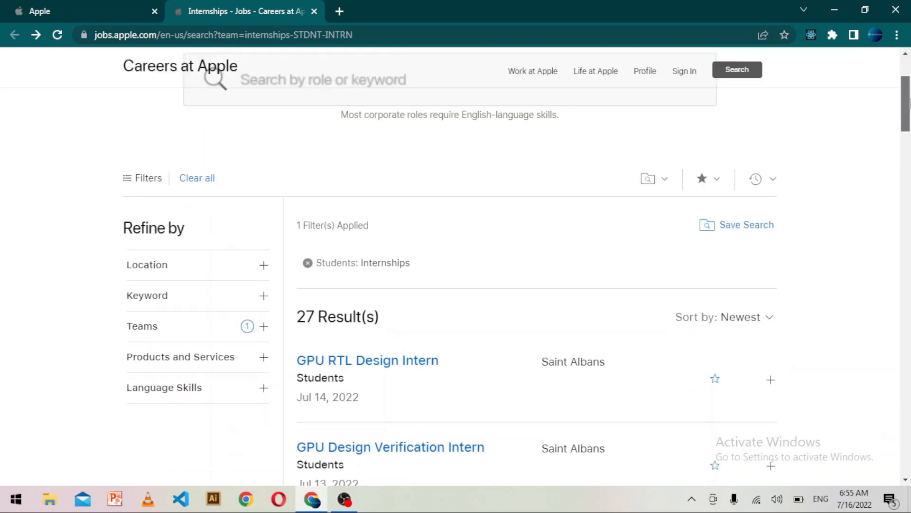
scroll("down", 3)
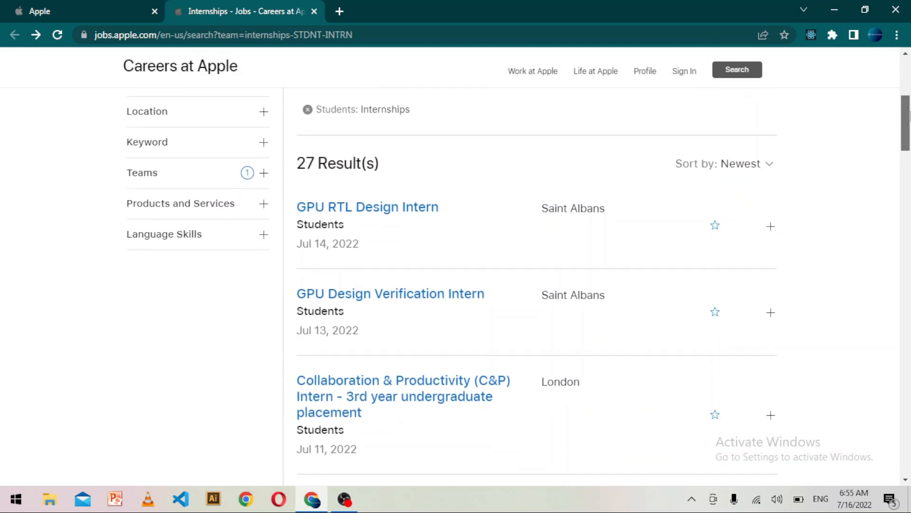
scroll("down", 3)
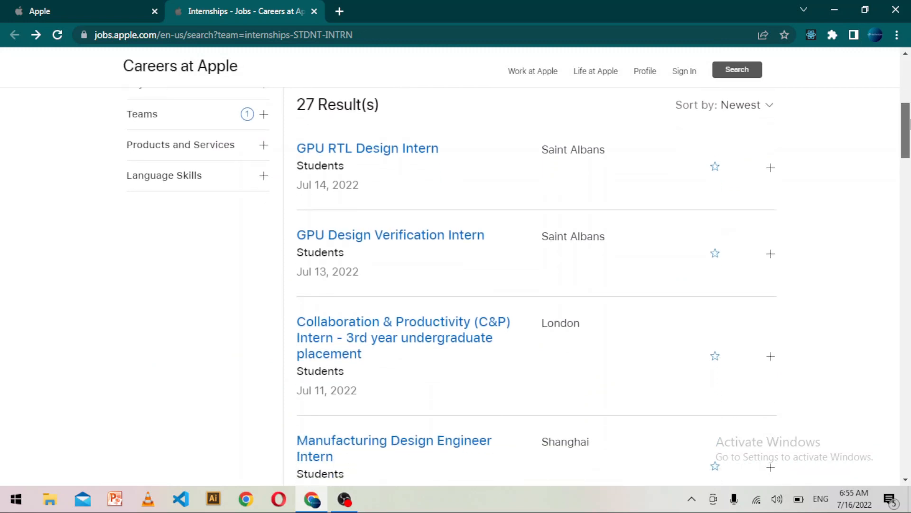
scroll("down", 3)
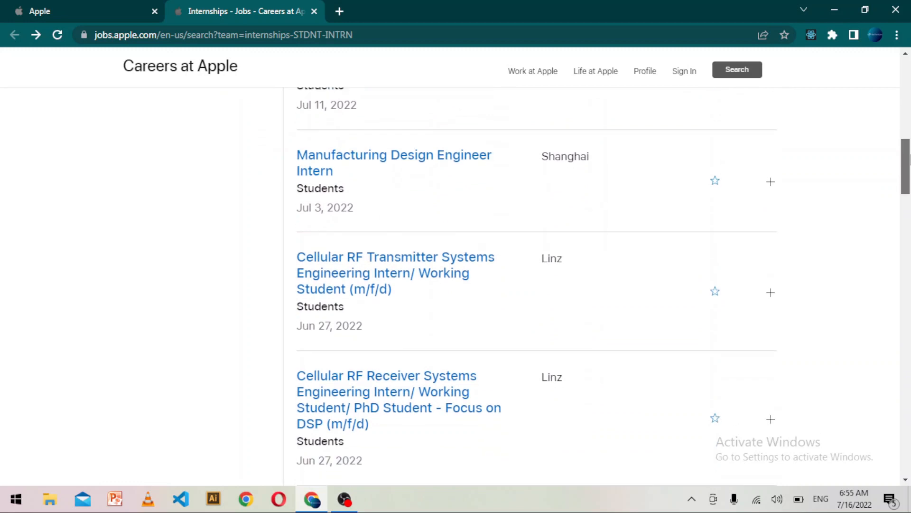
scroll("down", 3)
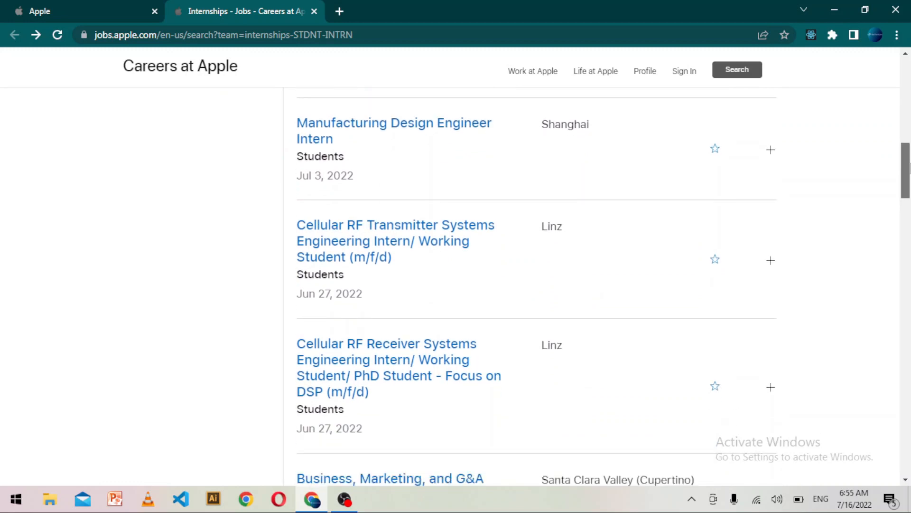
scroll("down", 3)
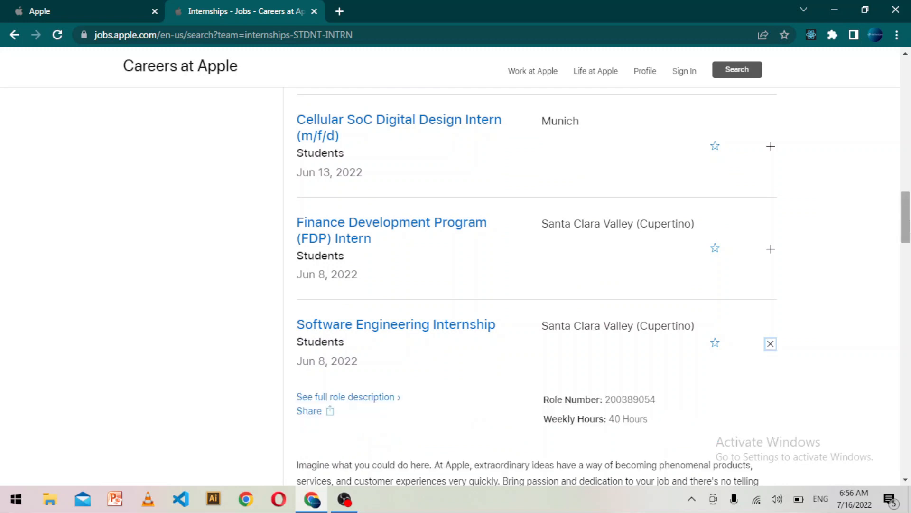
scroll("down", 3)
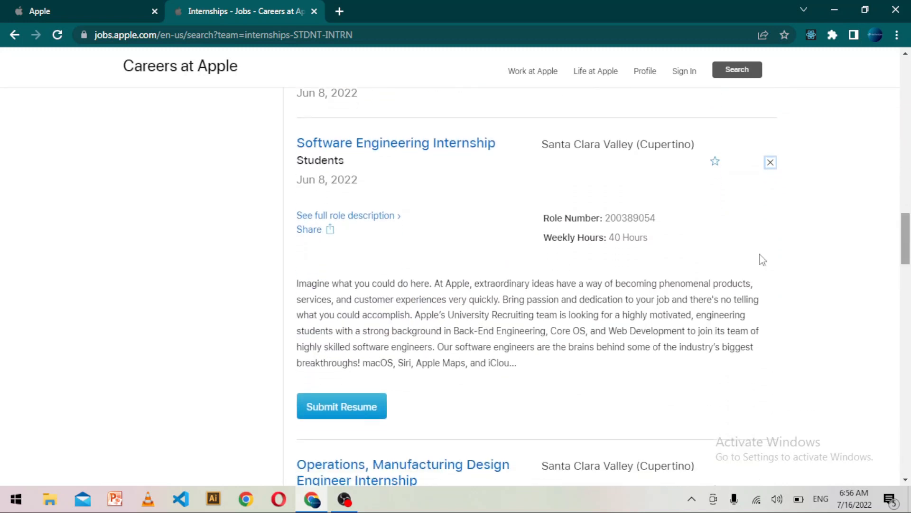
mouse_move(459, 238)
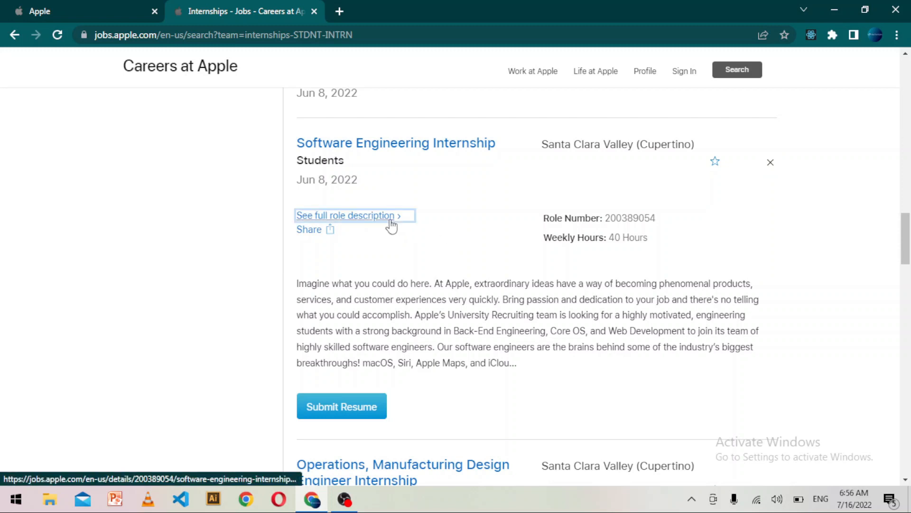
- View the full Software Engineering Internship description and read its qualifications
left_click(344, 216)
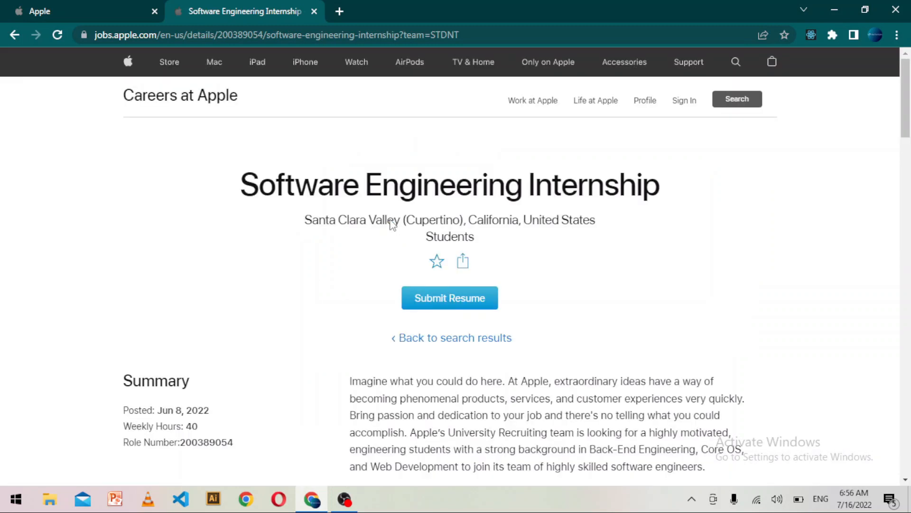
scroll("down", 3)
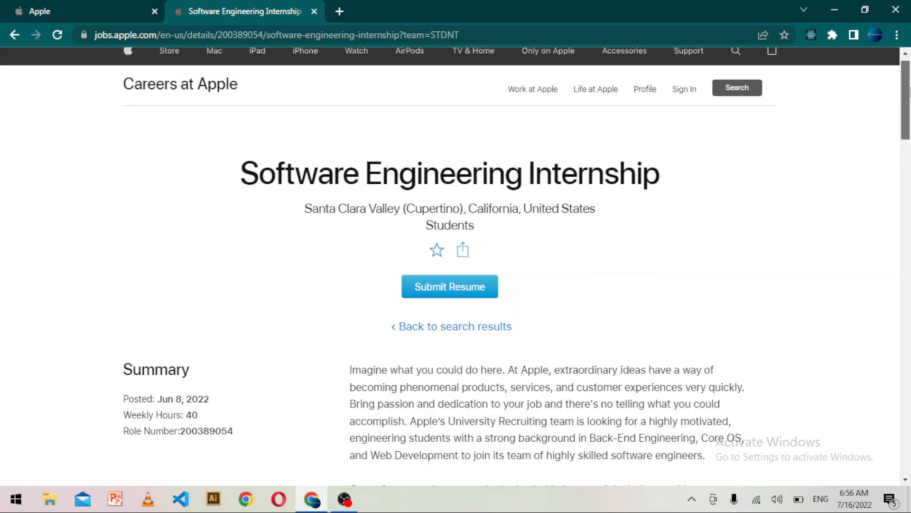
scroll("down", 3)
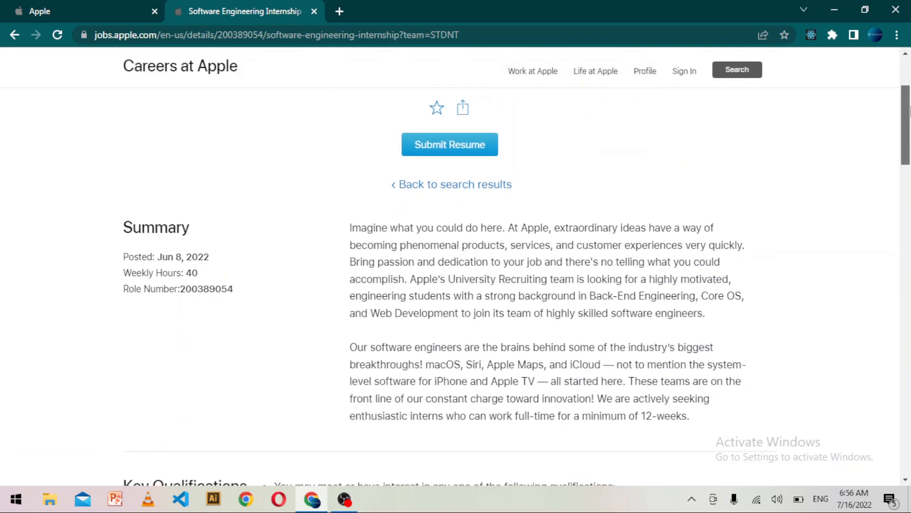
scroll("down", 3)
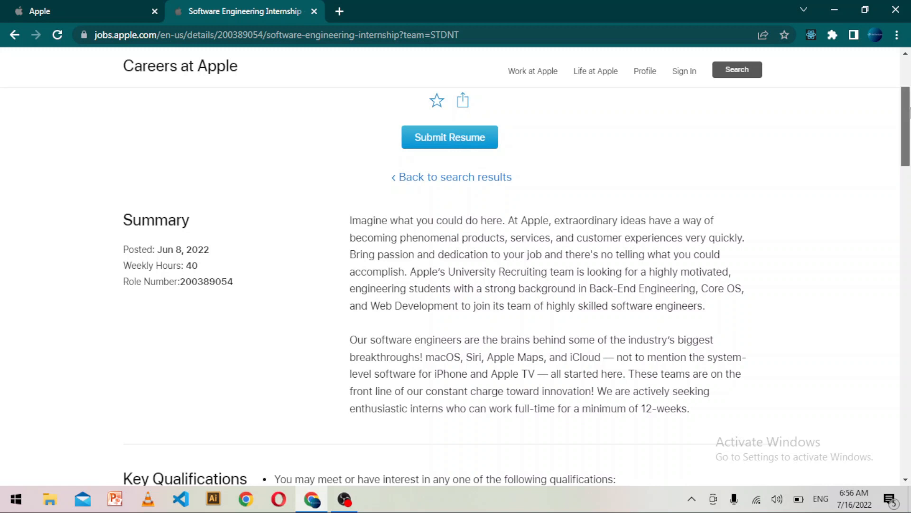
scroll("down", 3)
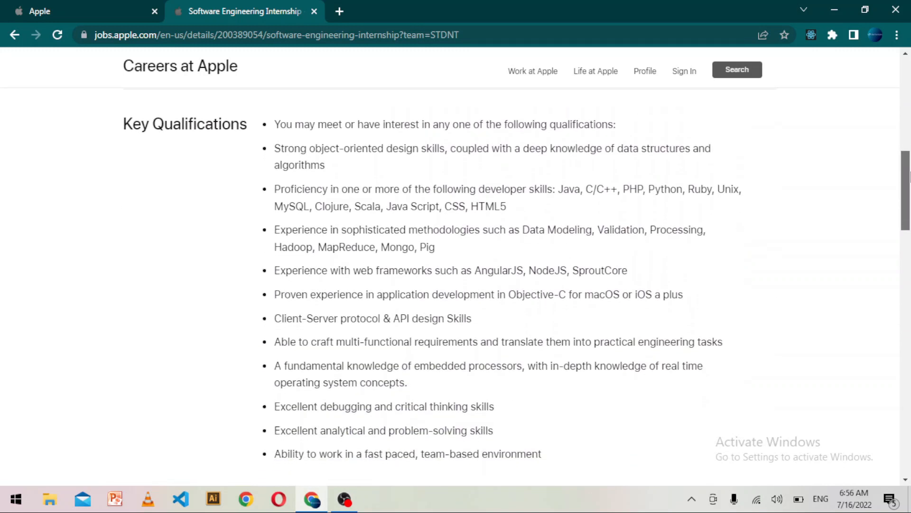
scroll("up", 3)
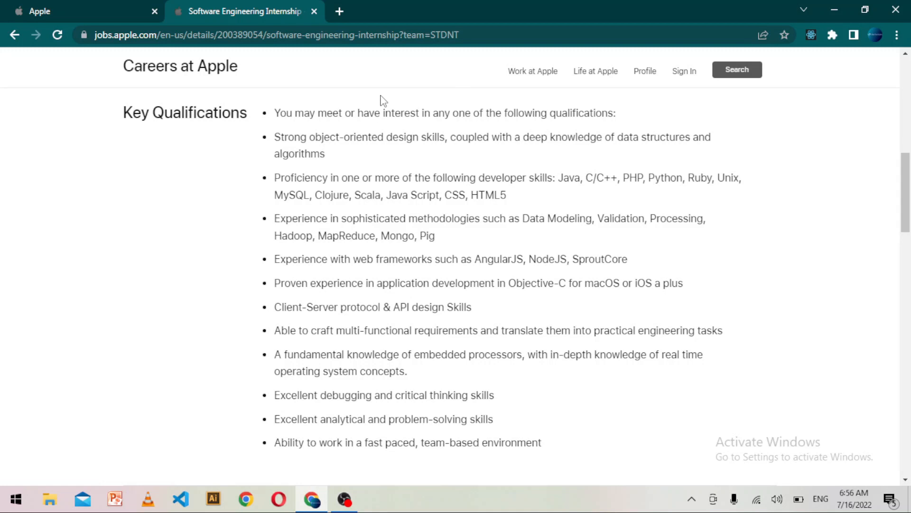
mouse_move(600, 133)
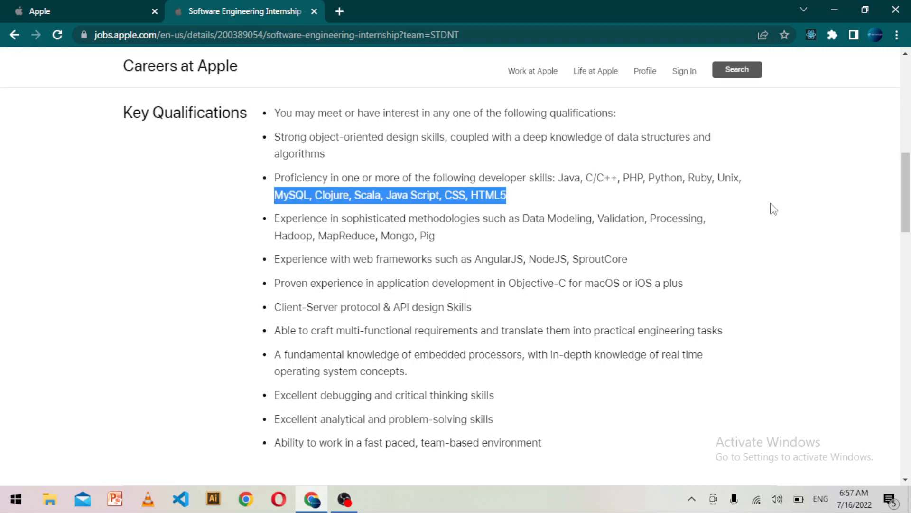
- Read on through the description to the Education & Experience section and Submit Resume button
scroll("down", 3)
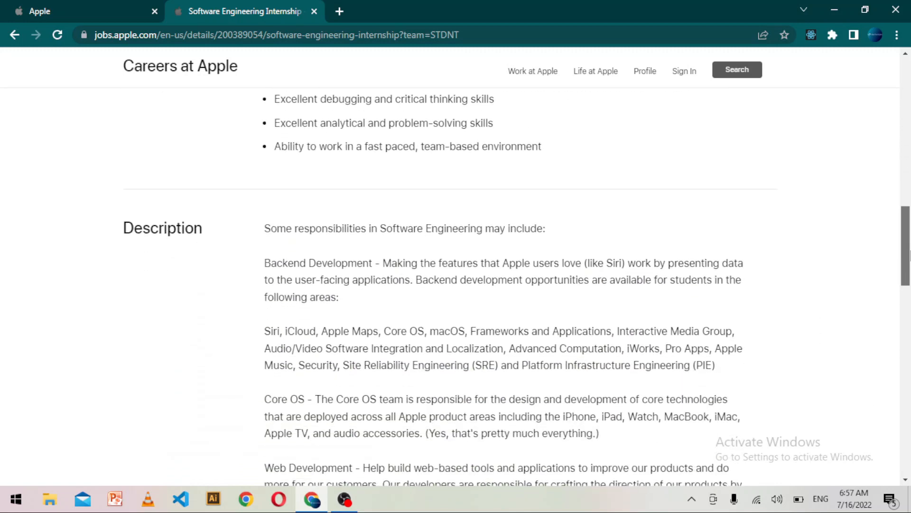
scroll("down", 3)
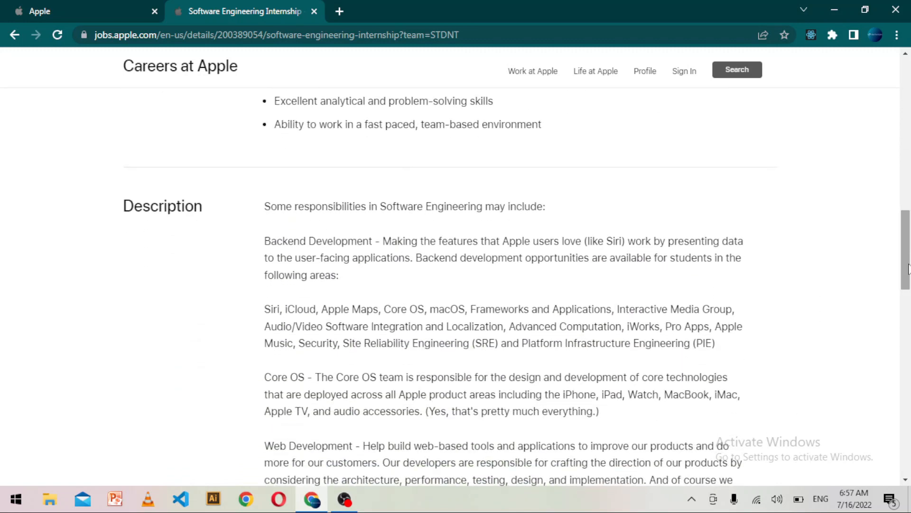
scroll("down", 3)
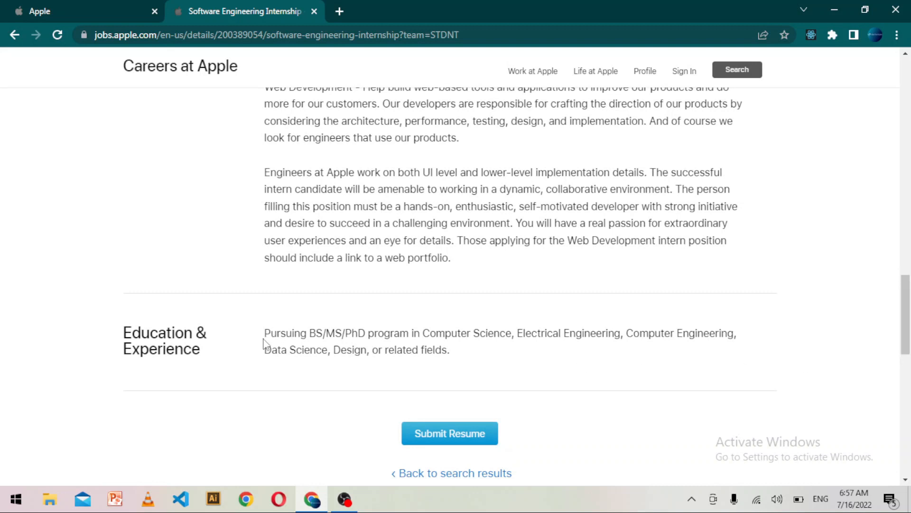
mouse_move(528, 345)
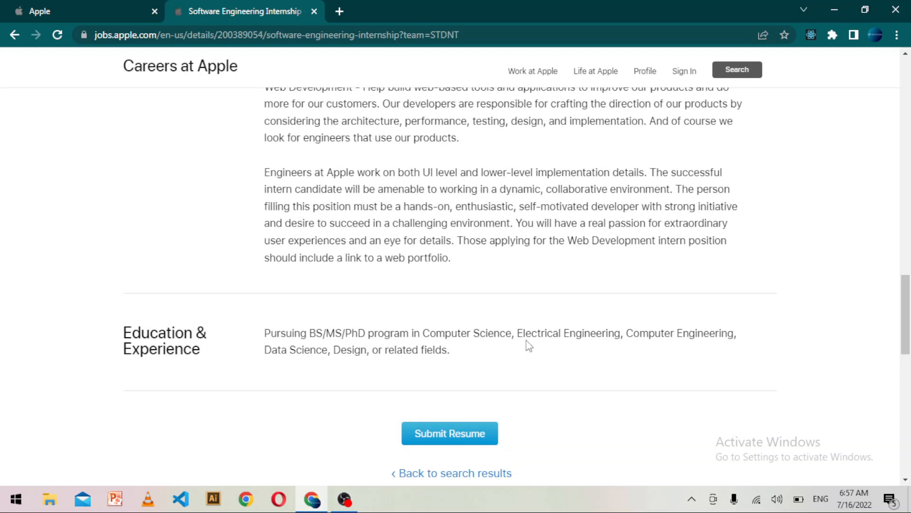
mouse_move(893, 299)
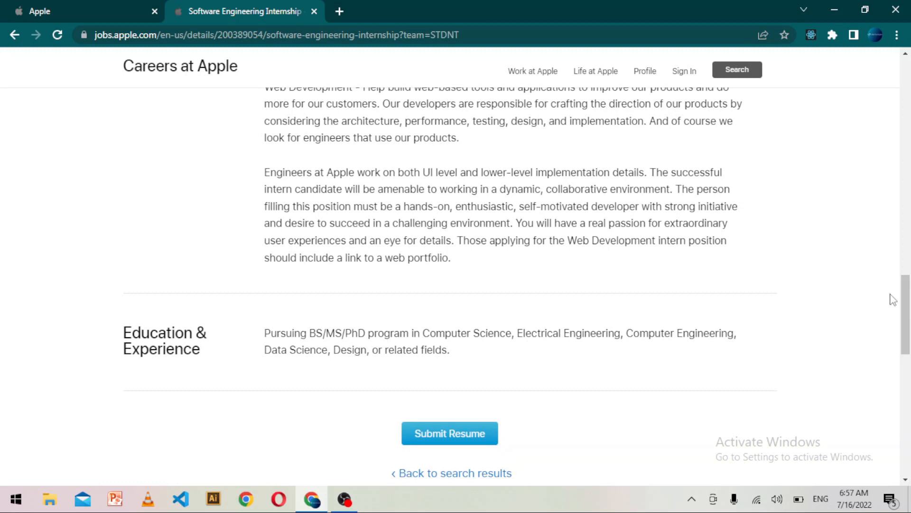
scroll("down", 3)
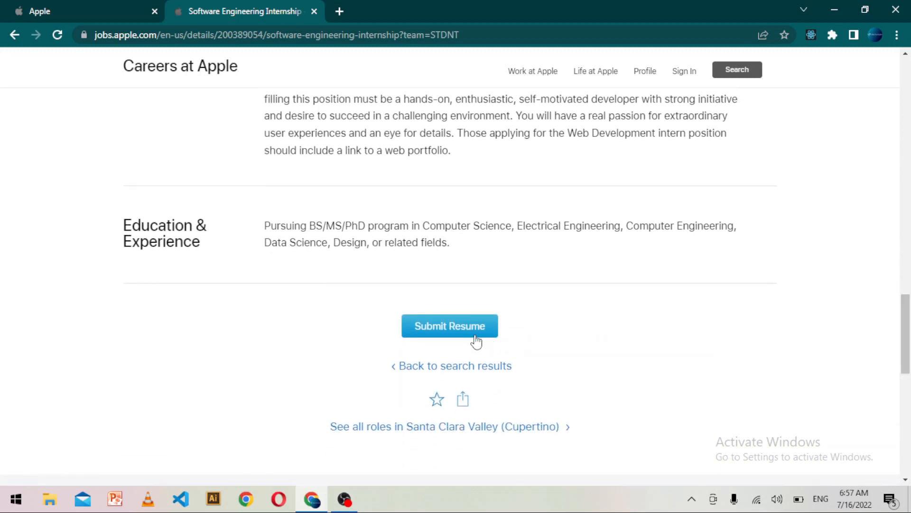
- Submit a resume for the internship, reaching the Sign in to Jobs at Apple page
left_click(449, 325)
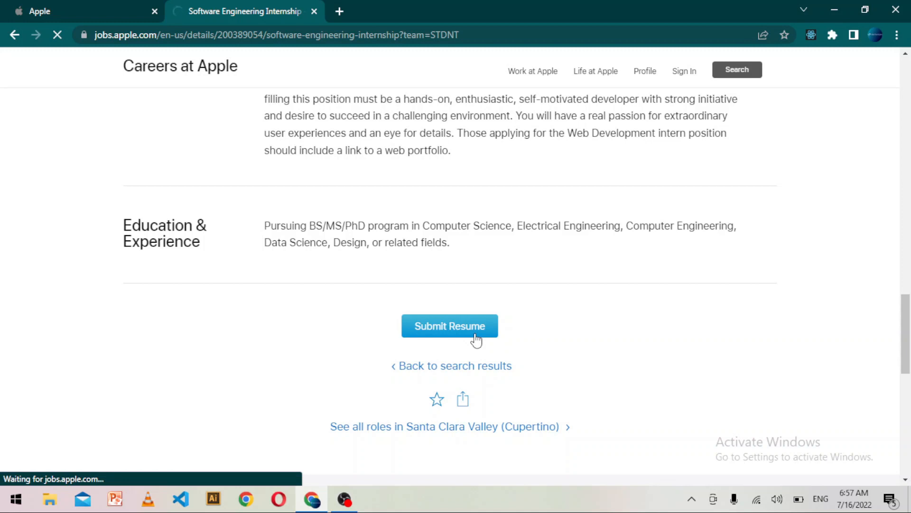
left_click(450, 325)
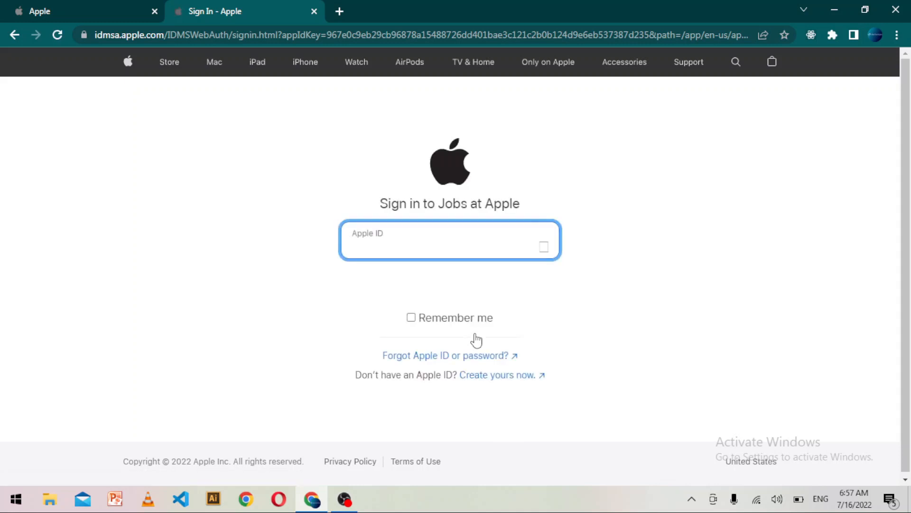
left_click(450, 241)
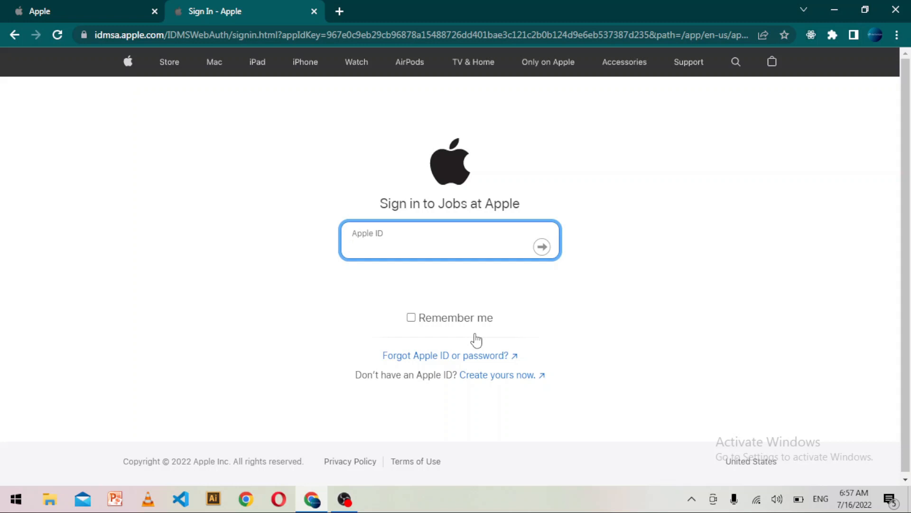
left_click(449, 245)
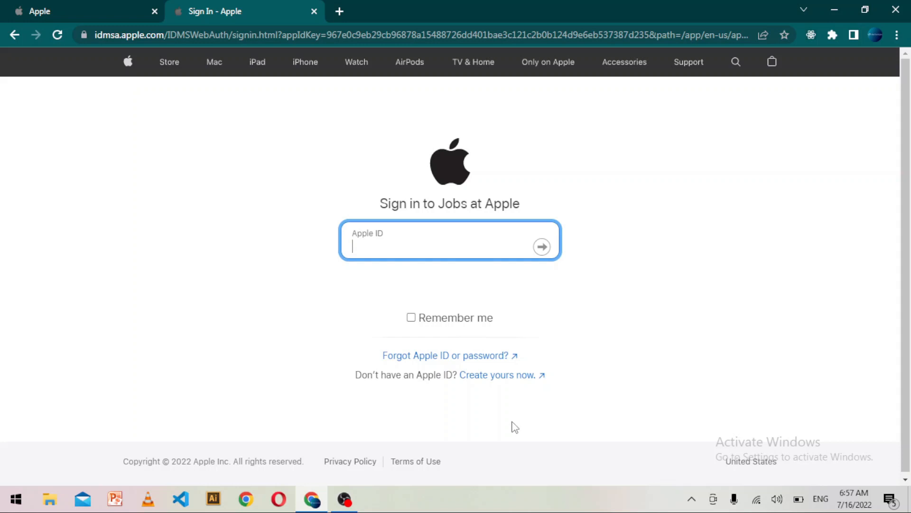
mouse_move(499, 375)
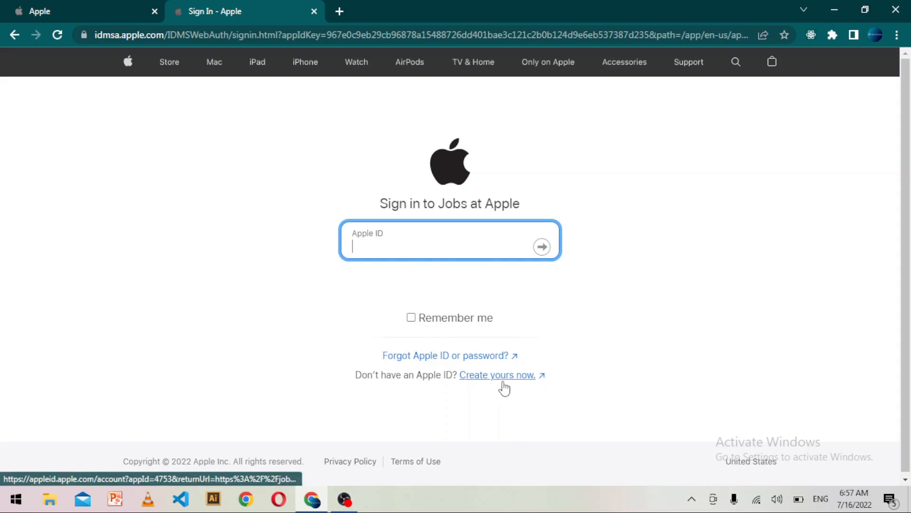
- Start creating a new Apple ID via 'Create yours now.' in a new tab
left_click(497, 375)
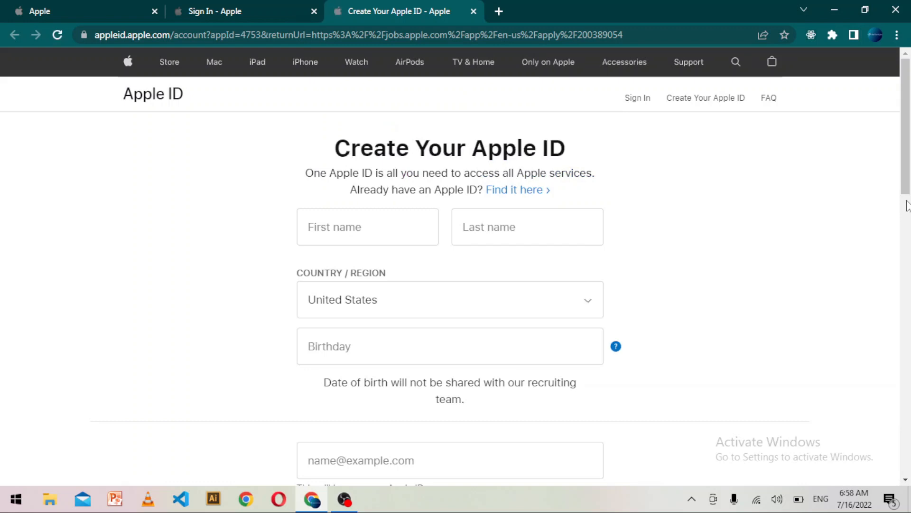
scroll("down", 3)
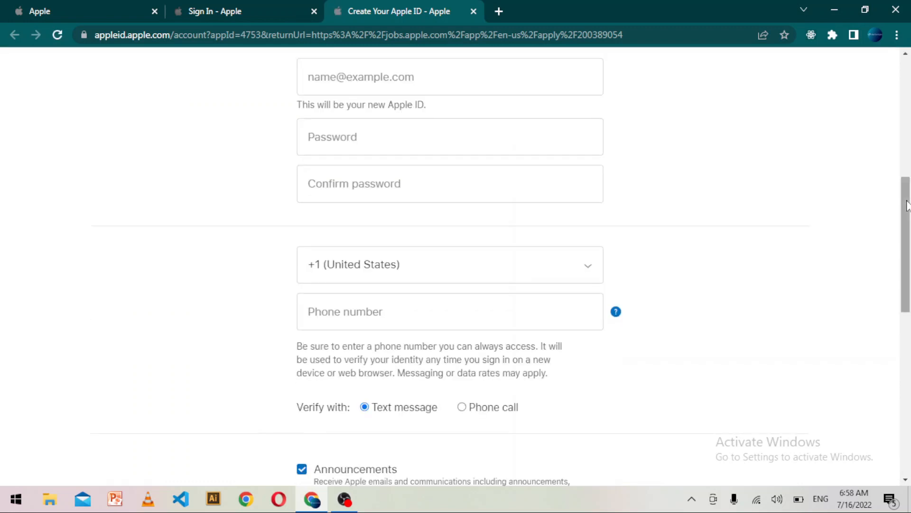
scroll("up", 3)
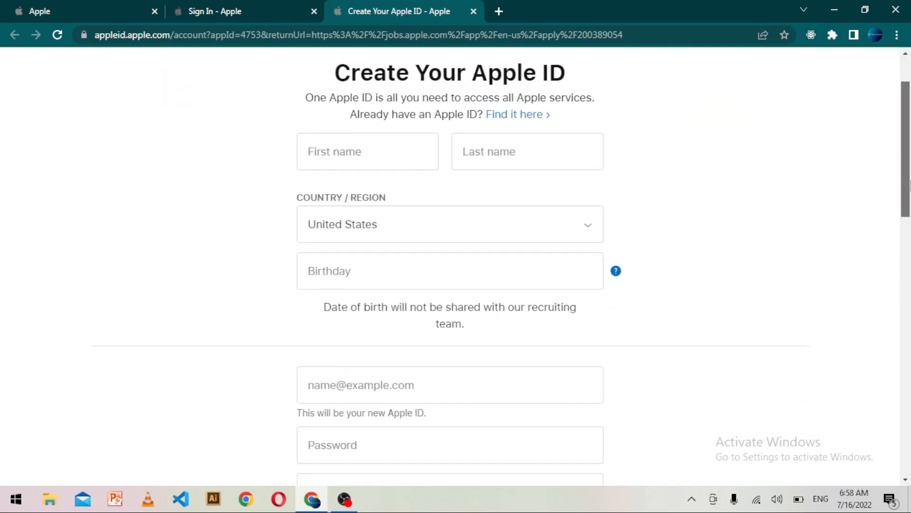
- Scroll through all fields of the Create Your Apple ID form and back to the top
scroll("down", 3)
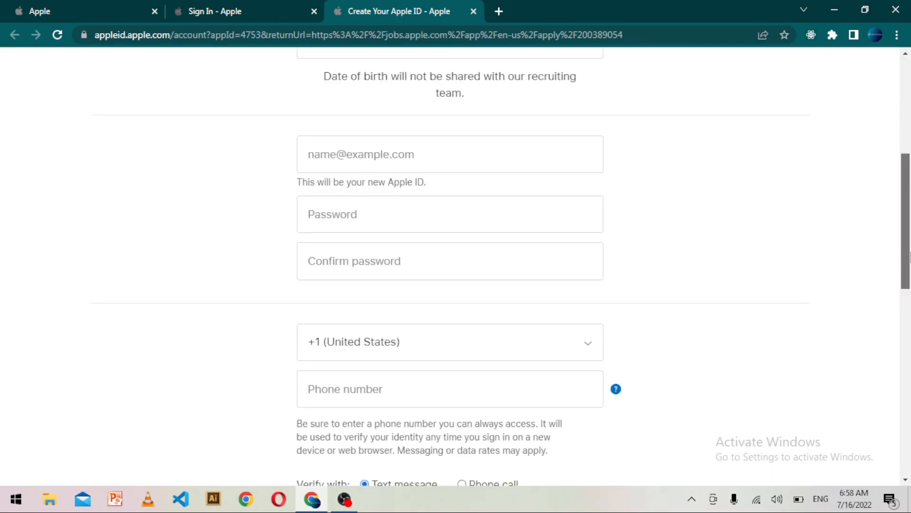
scroll("down", 3)
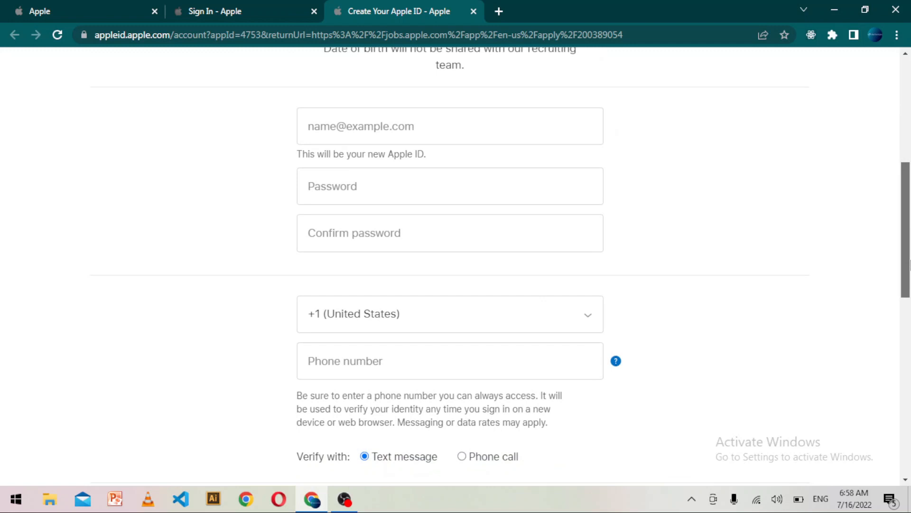
scroll("down", 3)
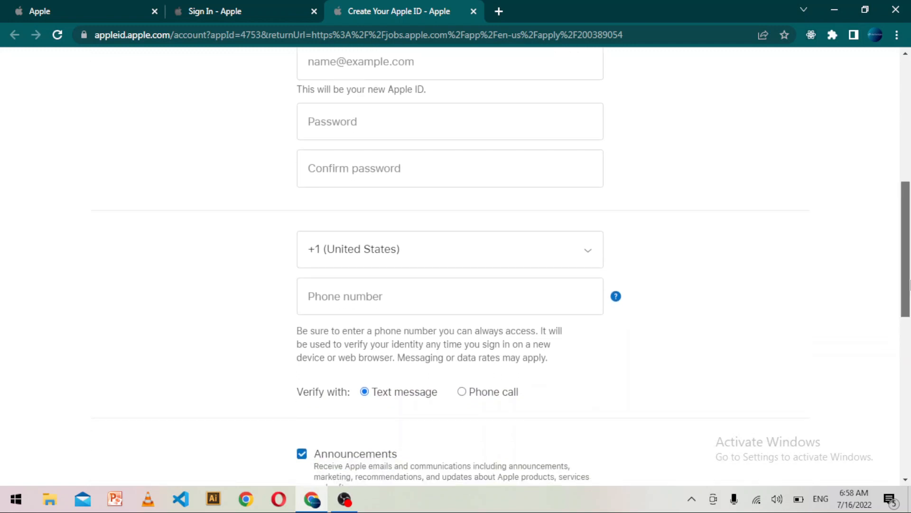
scroll("down", 3)
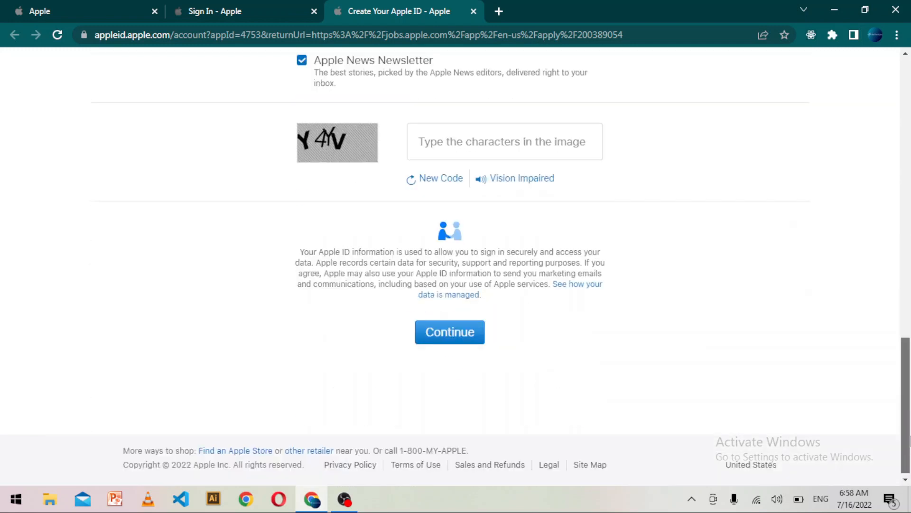
scroll("up", 3)
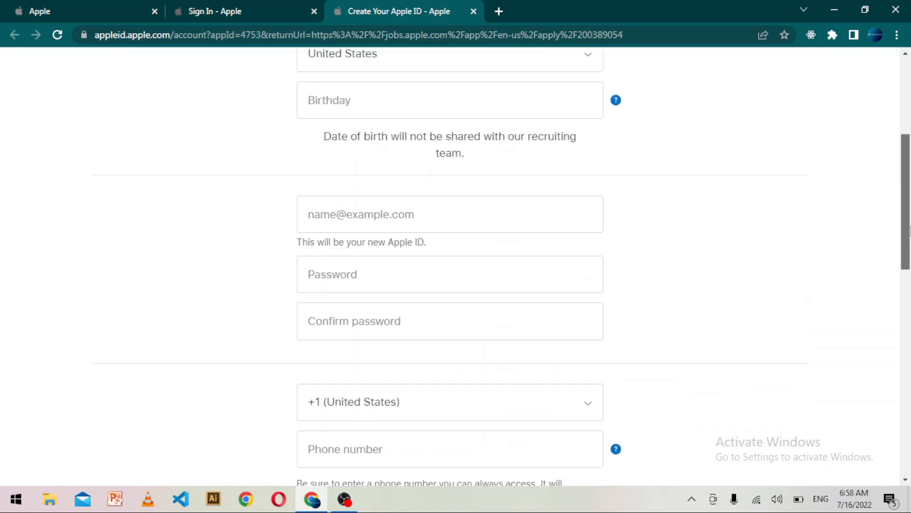
scroll("up", 3)
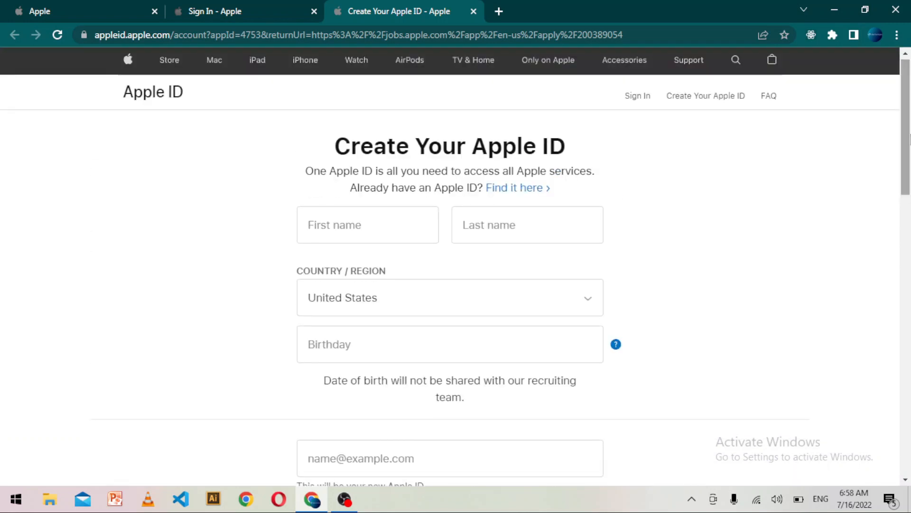
- Return to the Sign In - Apple tab and go back toward the internship details page
left_click(238, 12)
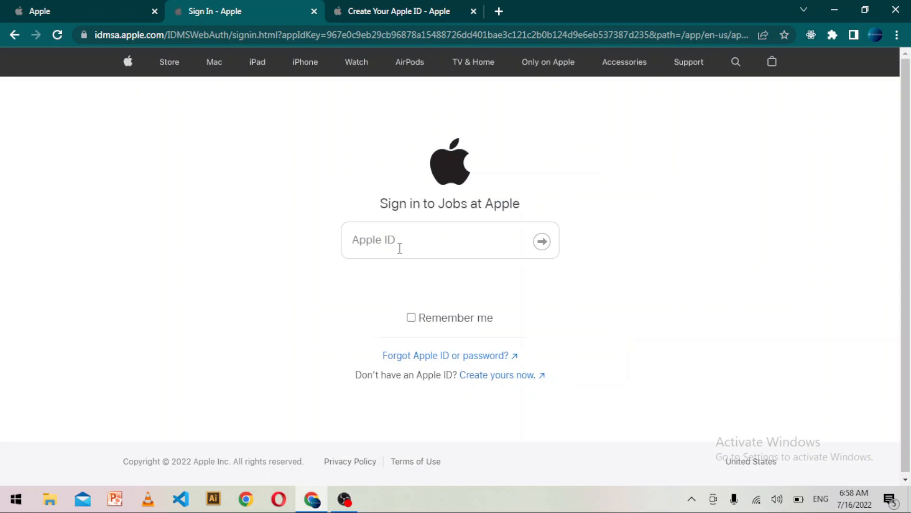
mouse_move(656, 268)
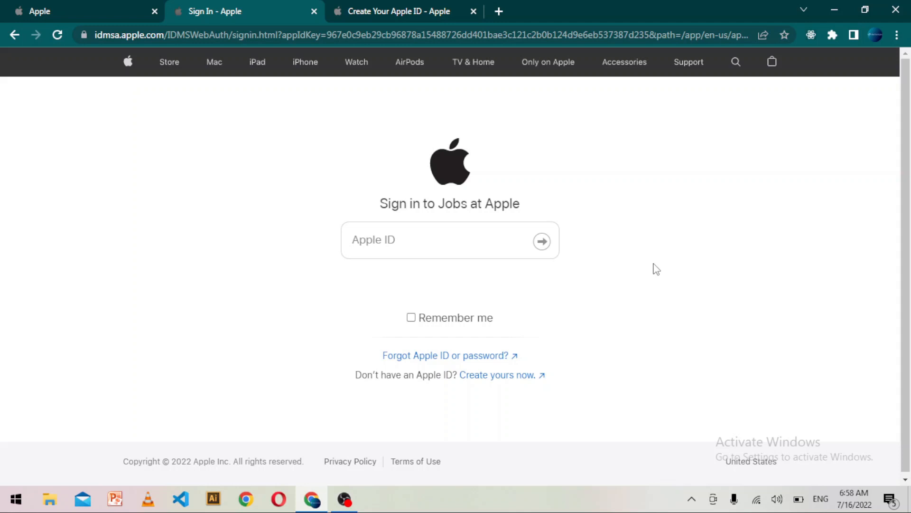
left_click(56, 35)
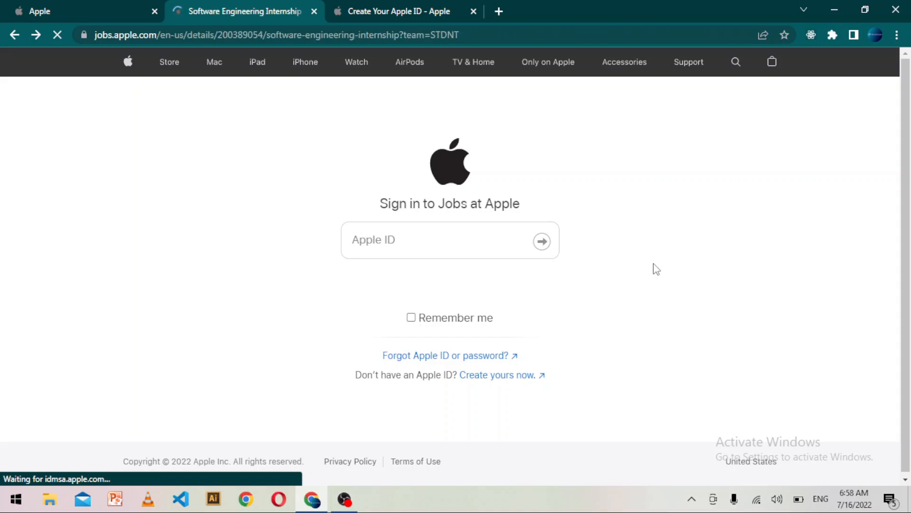
- Go back to the internships search results and scroll down to the page footer
left_click(15, 35)
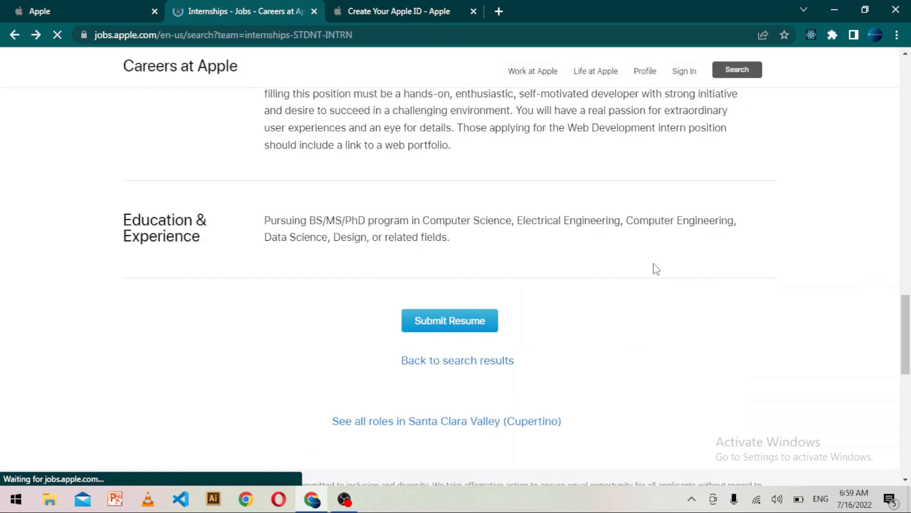
left_click(458, 360)
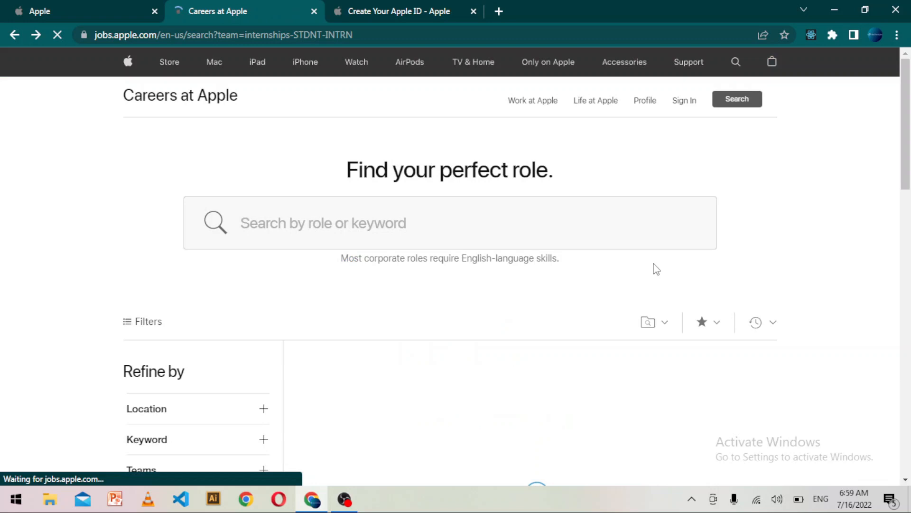
scroll("down", 3)
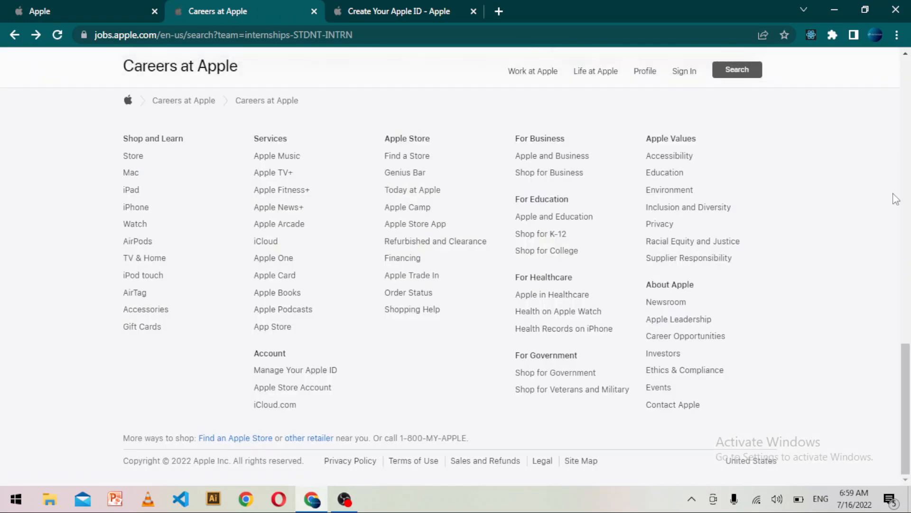